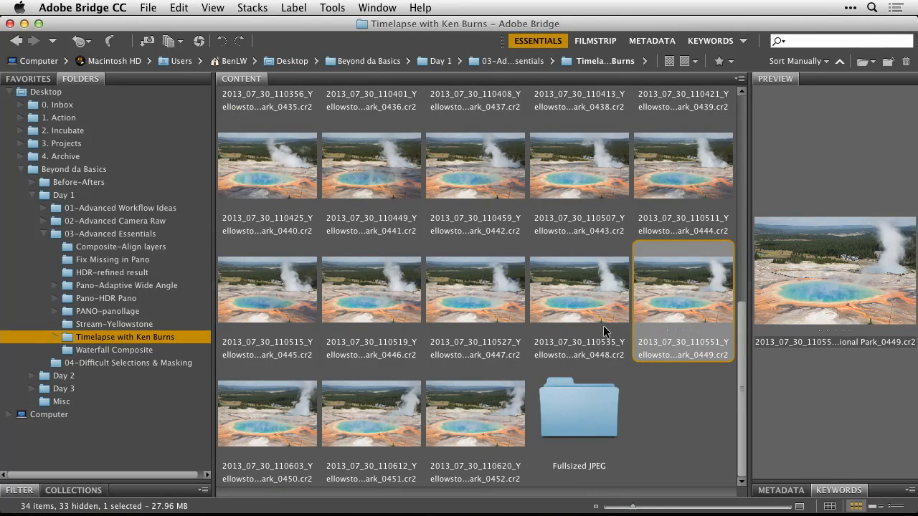
- Select a Yellowstone raw frame thumbnail in the Timelapse with Ken Burns folder
click(475, 413)
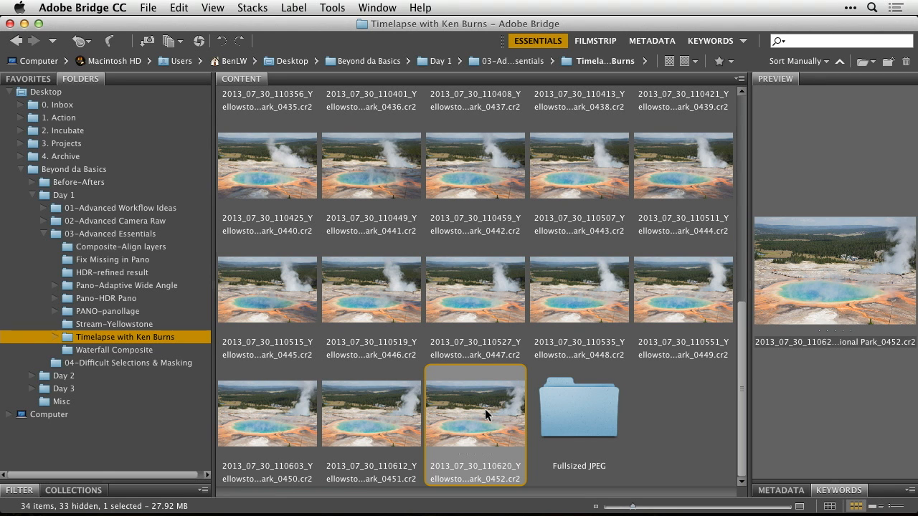
mouse_move(486, 411)
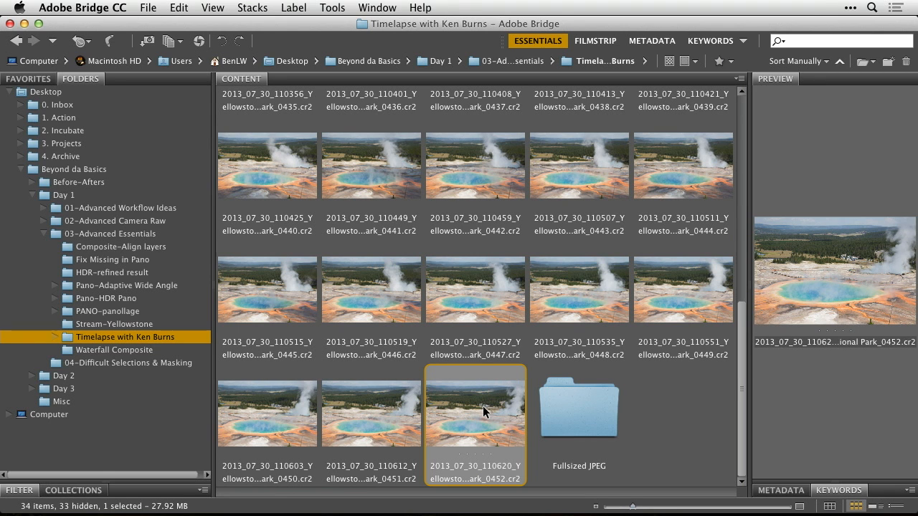
mouse_move(477, 382)
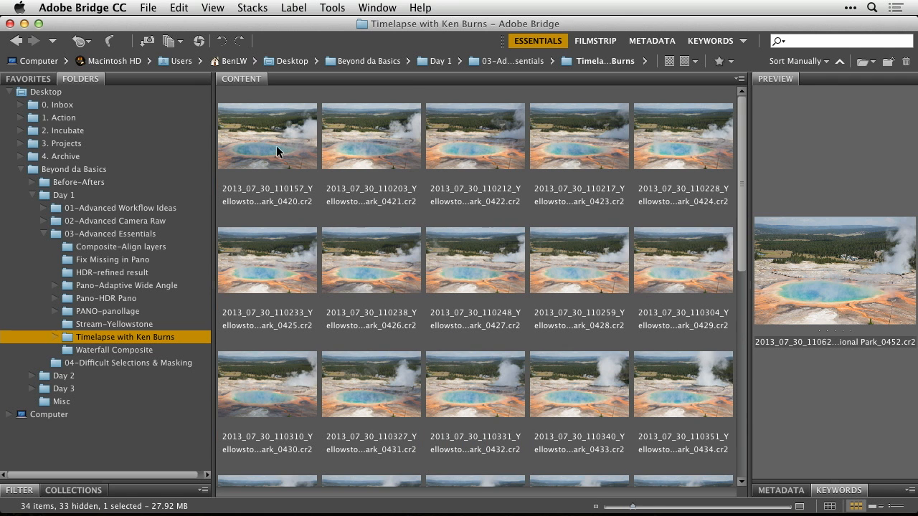
mouse_move(352, 290)
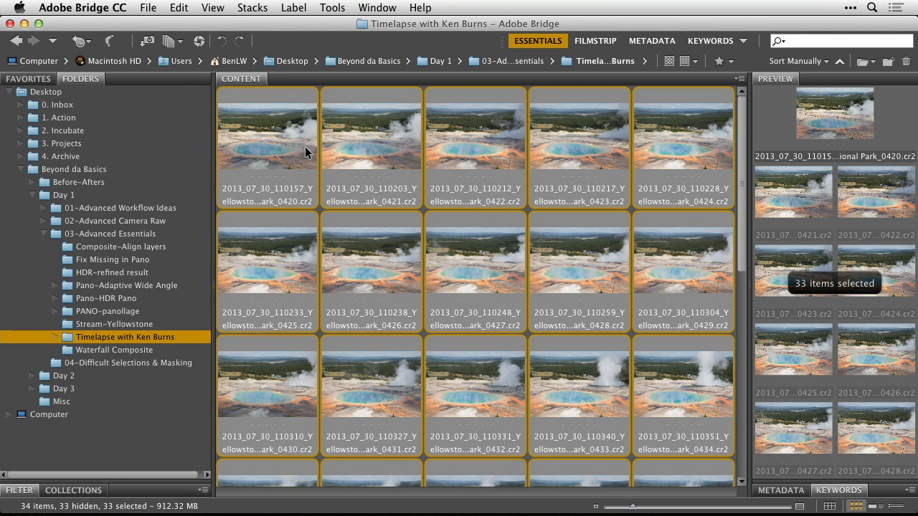
mouse_move(318, 170)
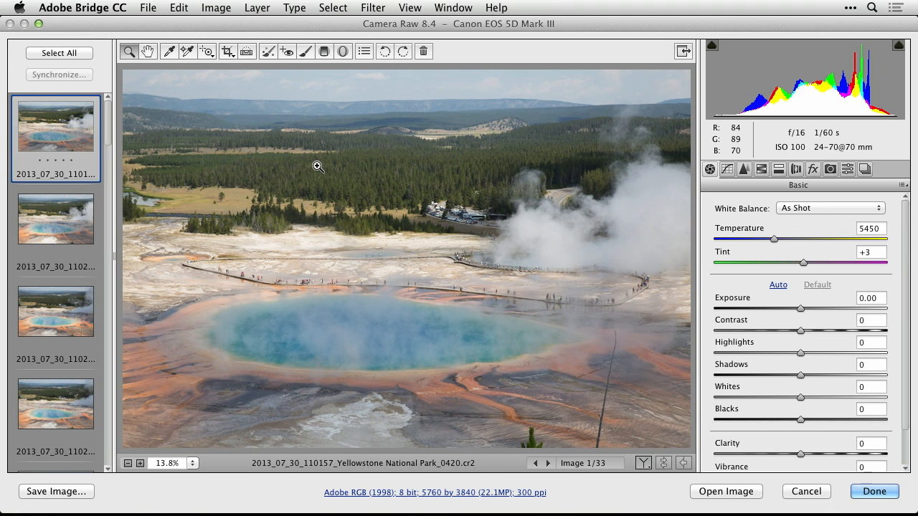
- Select all 33 frames in the Camera Raw filmstrip so edits apply to every frame
click(56, 311)
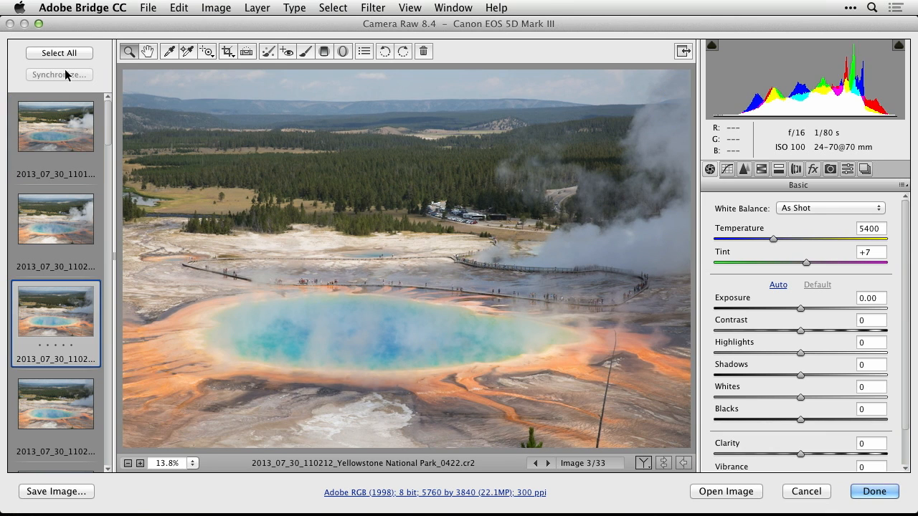
click(59, 53)
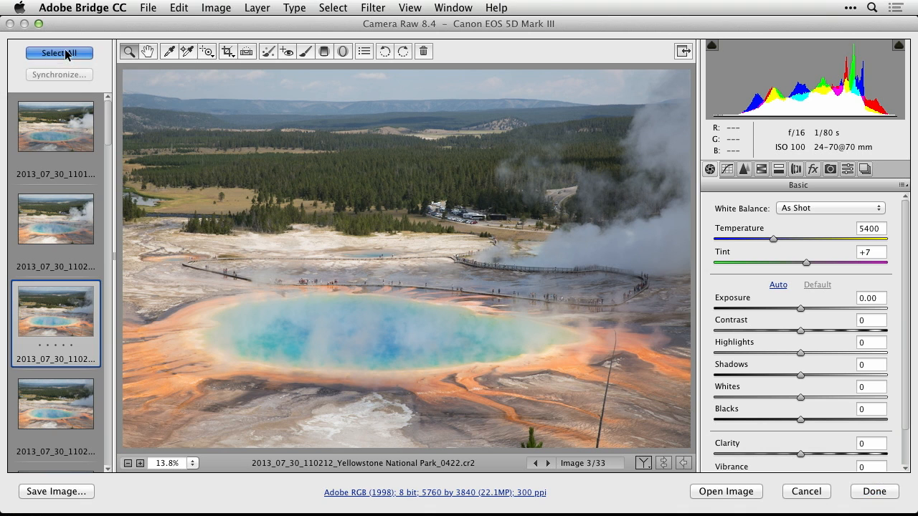
click(59, 52)
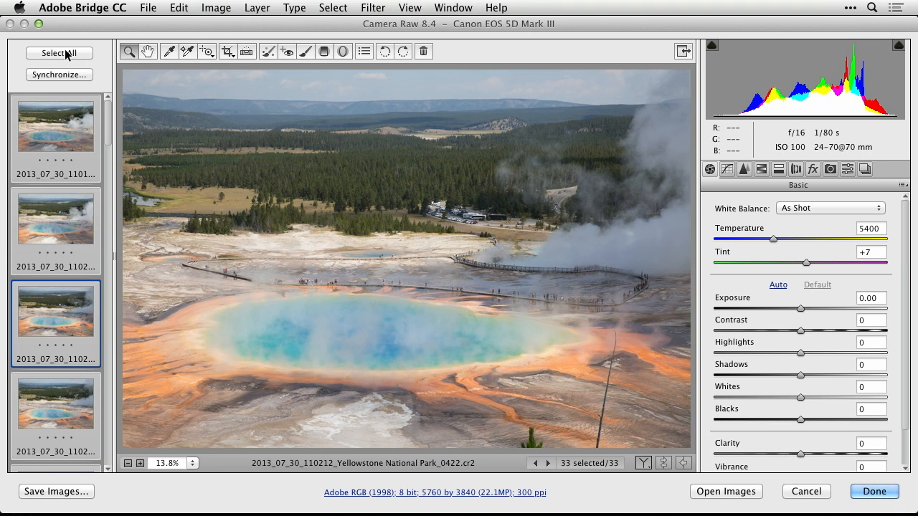
mouse_move(171, 37)
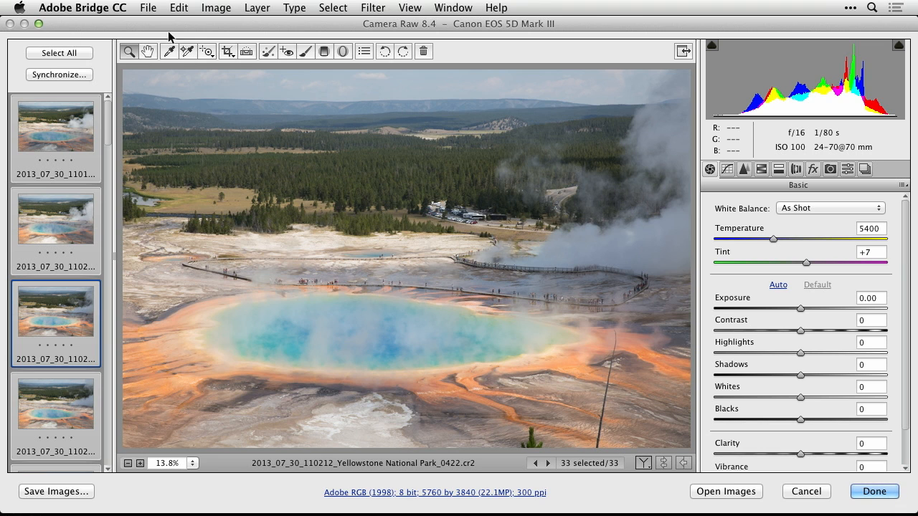
mouse_move(831, 418)
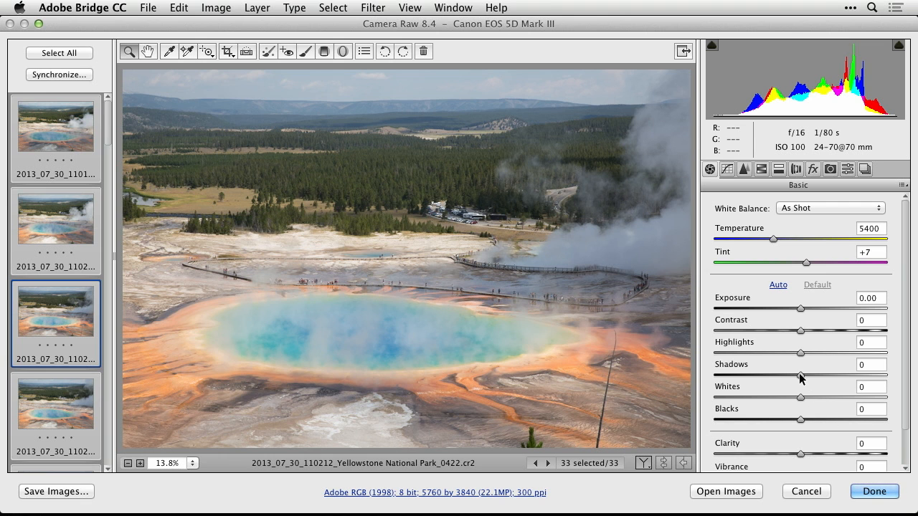
- Set shadows to +37, clarity to +54 and vibrance to +41 across all frames
drag(802, 375, 832, 375)
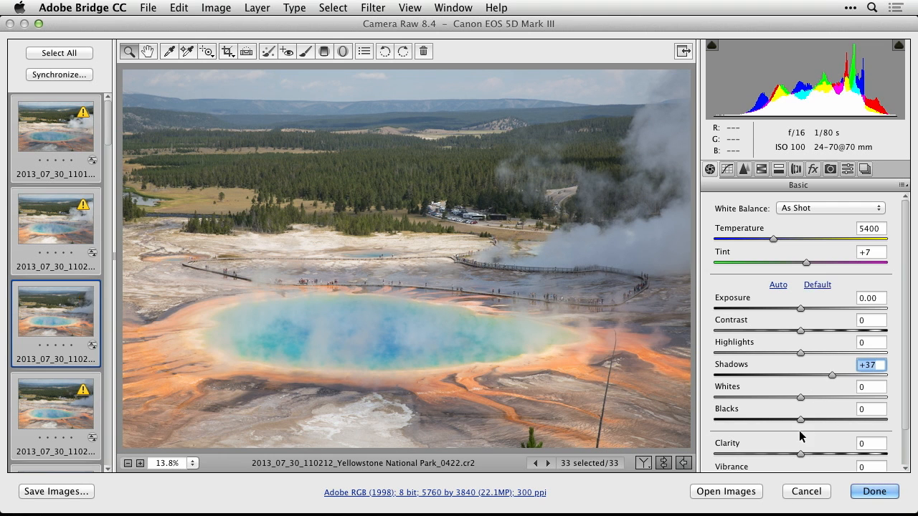
drag(801, 454, 850, 454)
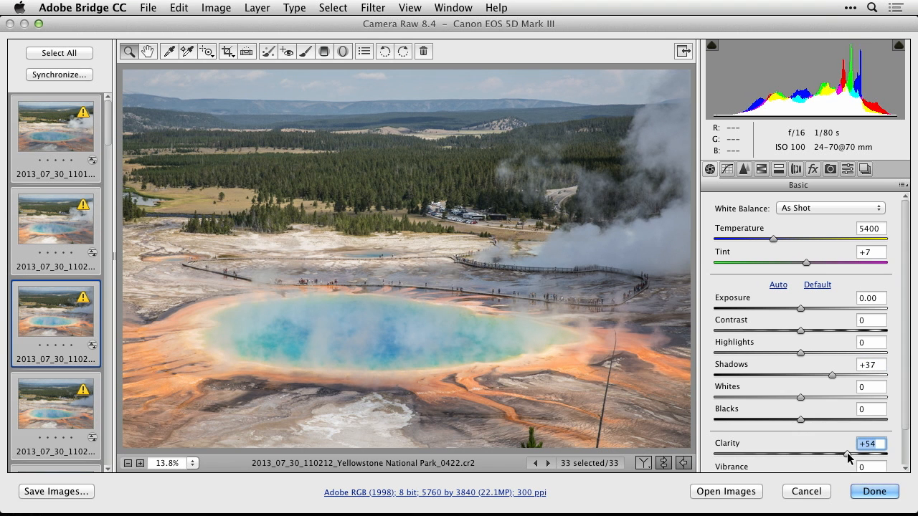
scroll(down, 3)
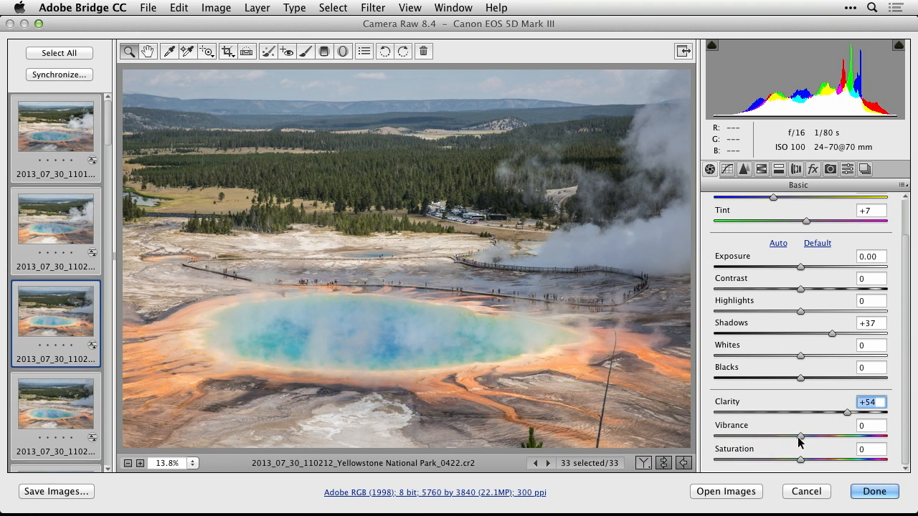
drag(799, 438, 836, 438)
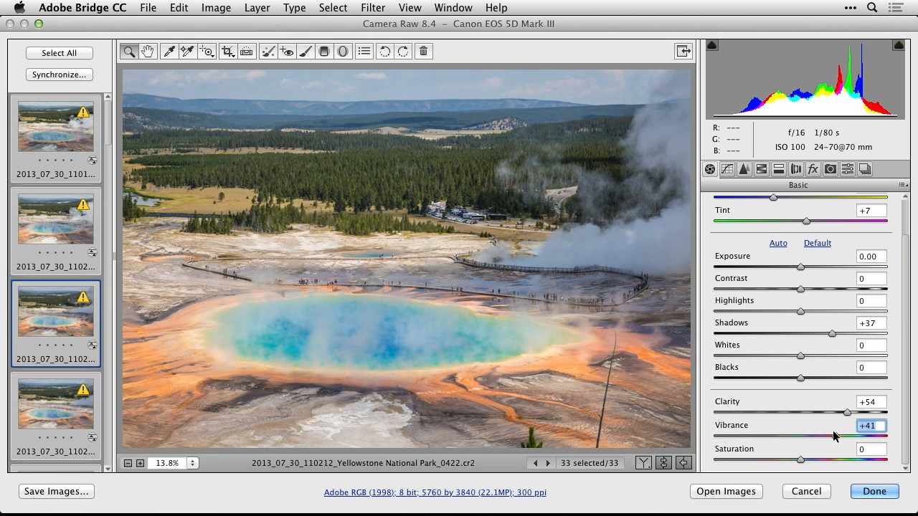
mouse_move(802, 301)
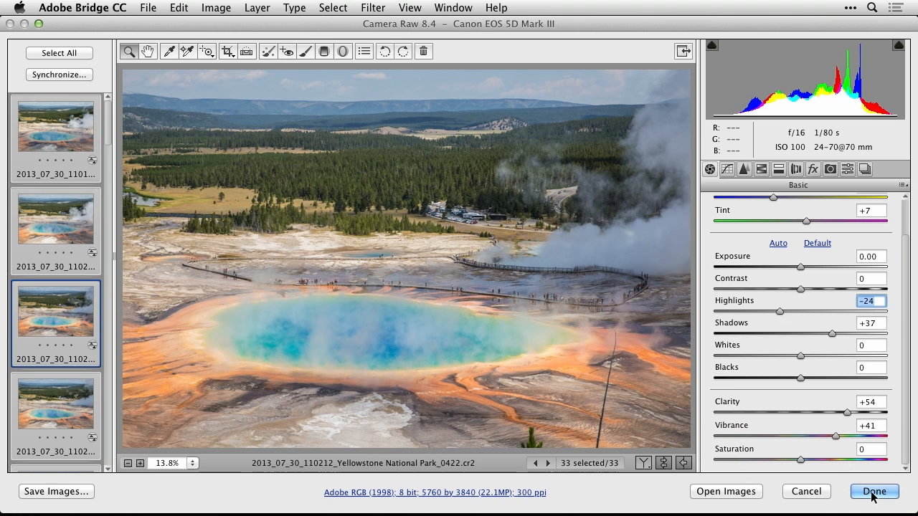
- Commit the Camera Raw adjustments with Done and open the Tools > Photoshop submenu
click(873, 491)
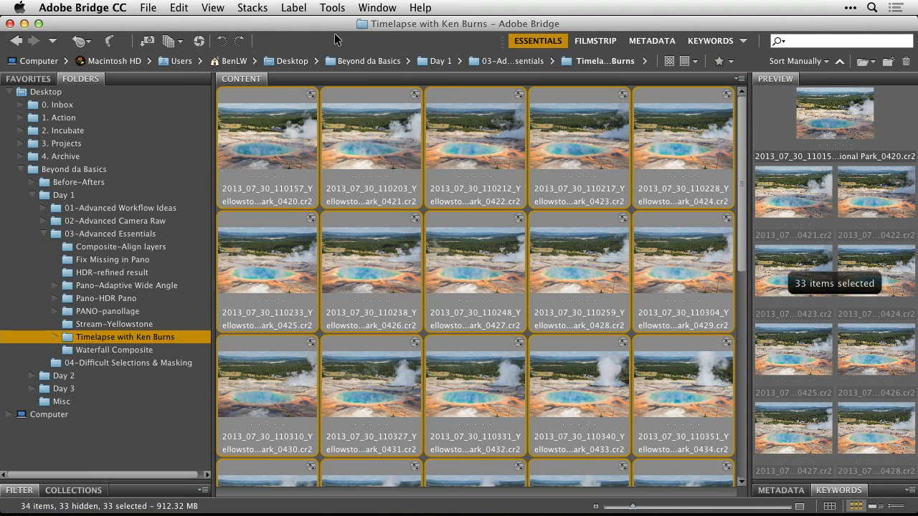
click(332, 8)
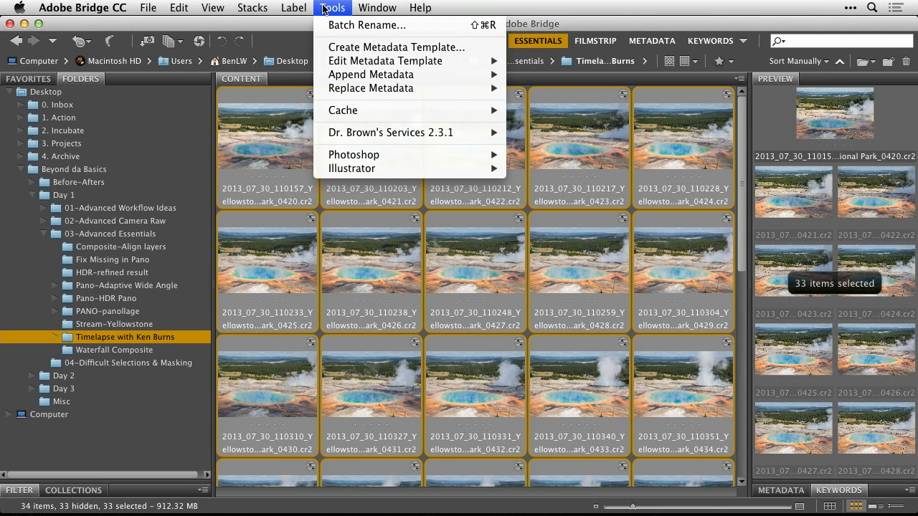
mouse_move(354, 154)
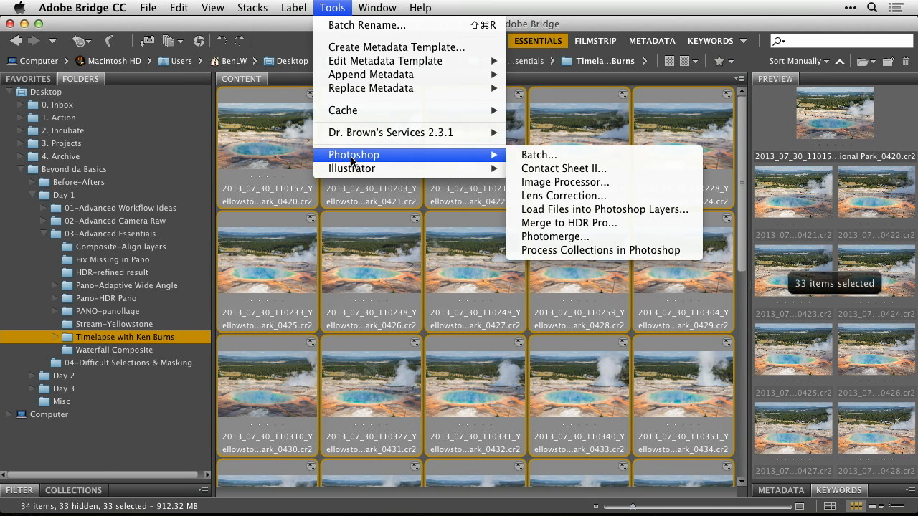
mouse_move(564, 182)
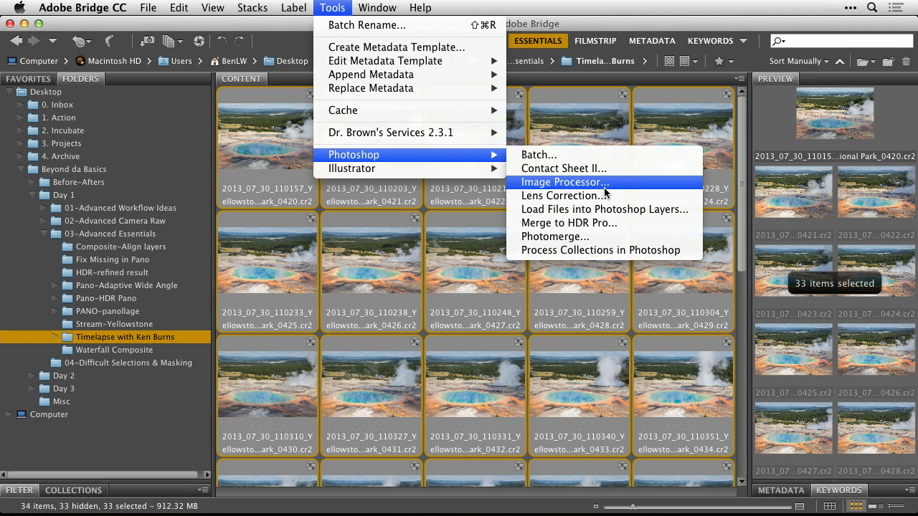
- Launch Image Processor for the 33 frames, toggle Resize to Fit, then cancel it
click(564, 182)
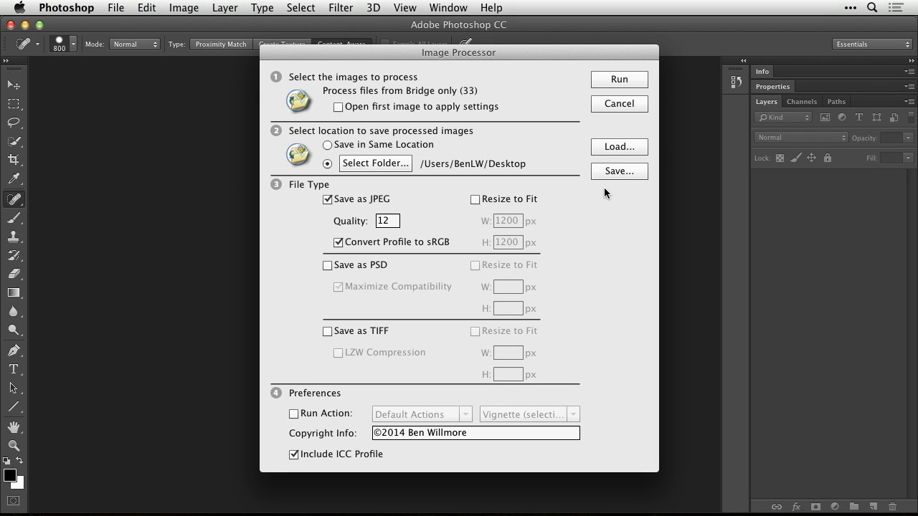
mouse_move(354, 208)
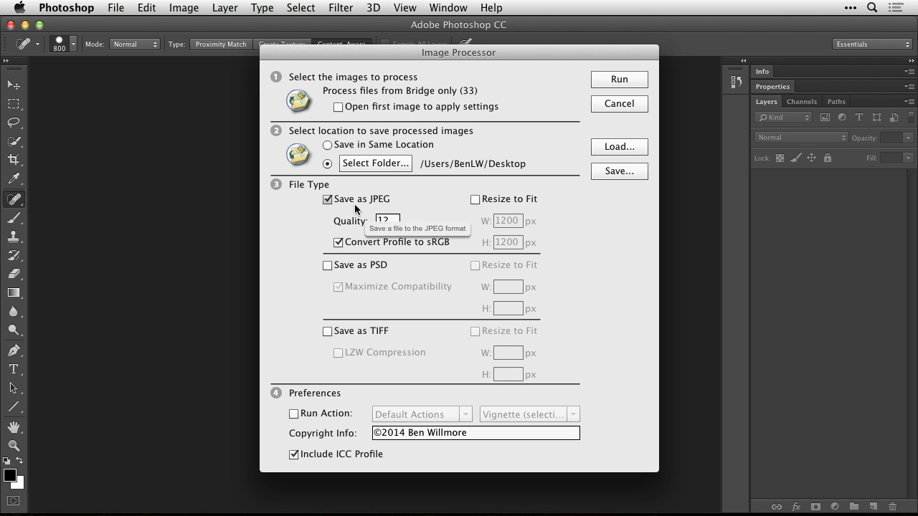
mouse_move(467, 210)
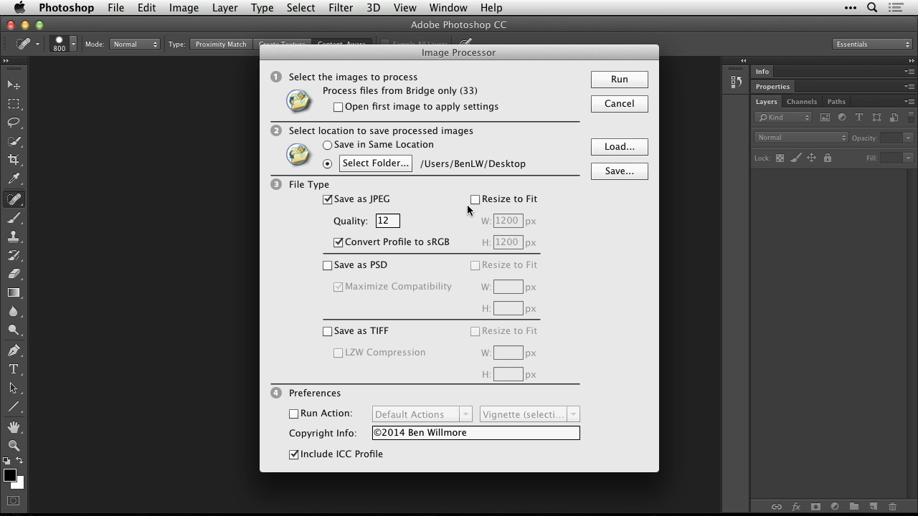
click(474, 198)
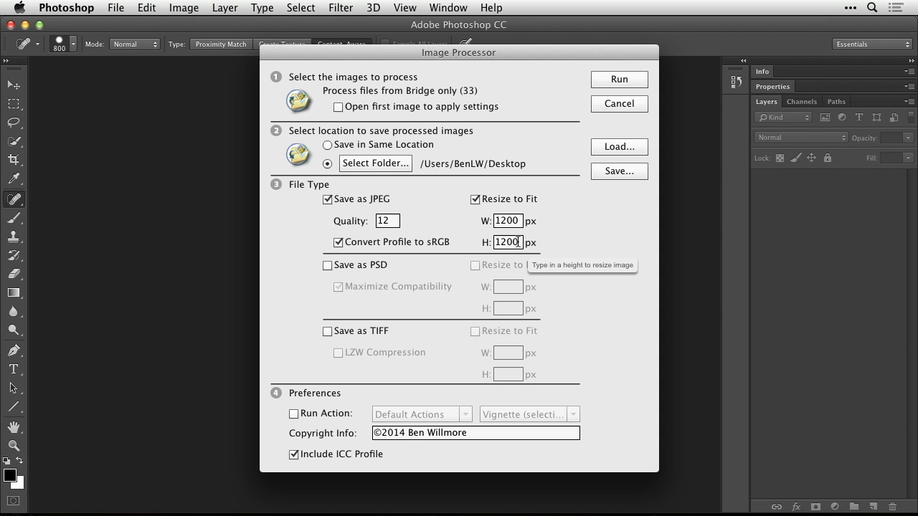
mouse_move(507, 243)
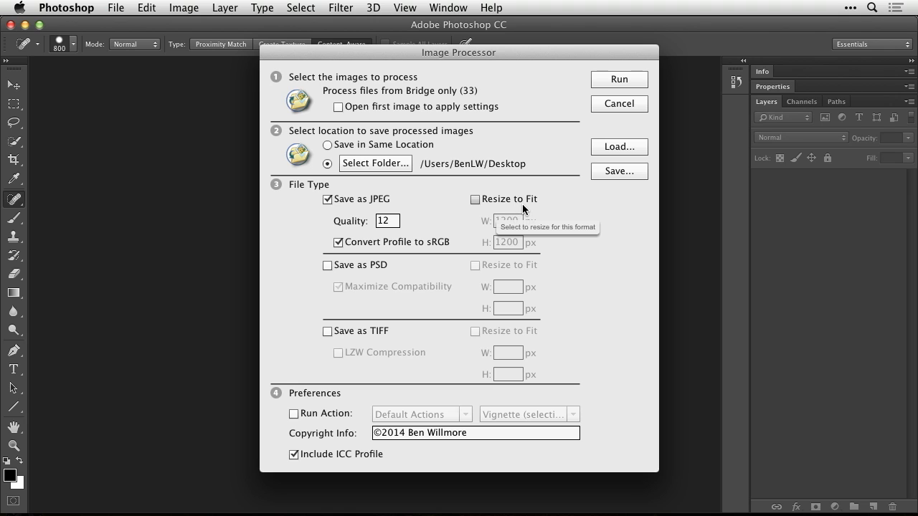
mouse_move(577, 114)
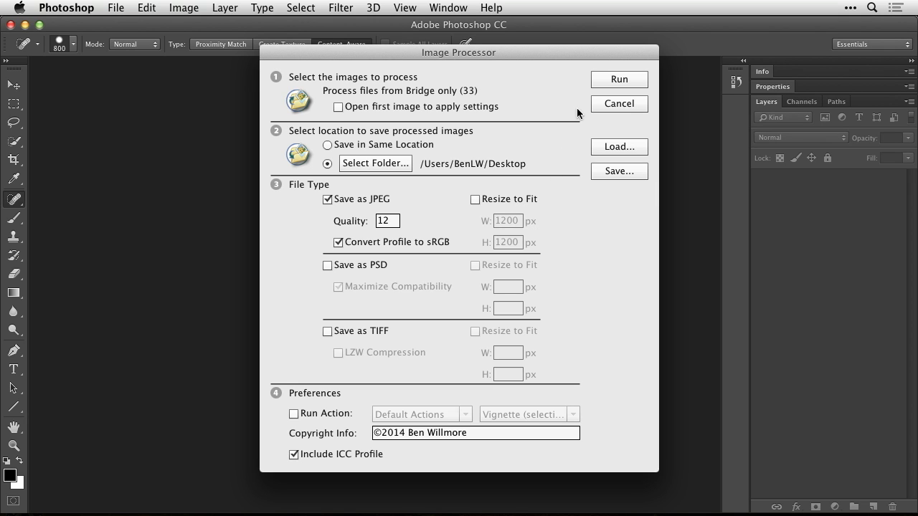
mouse_move(619, 79)
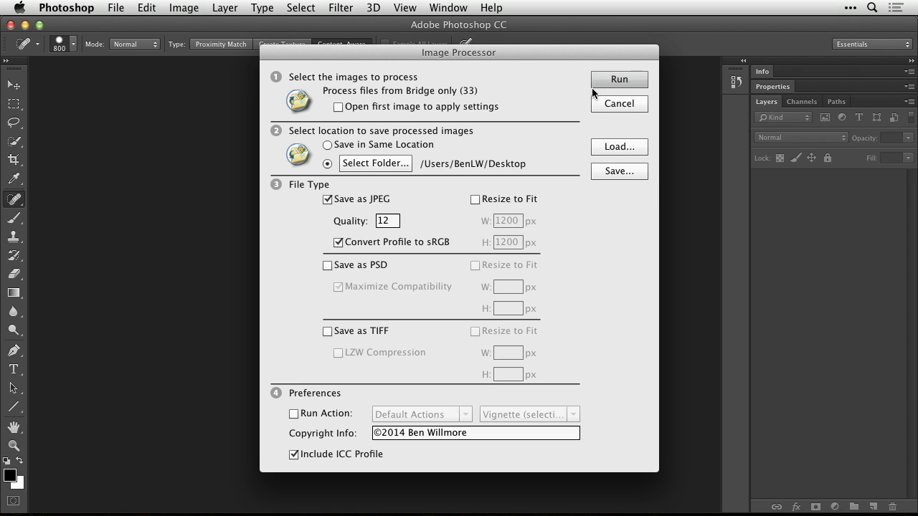
mouse_move(443, 197)
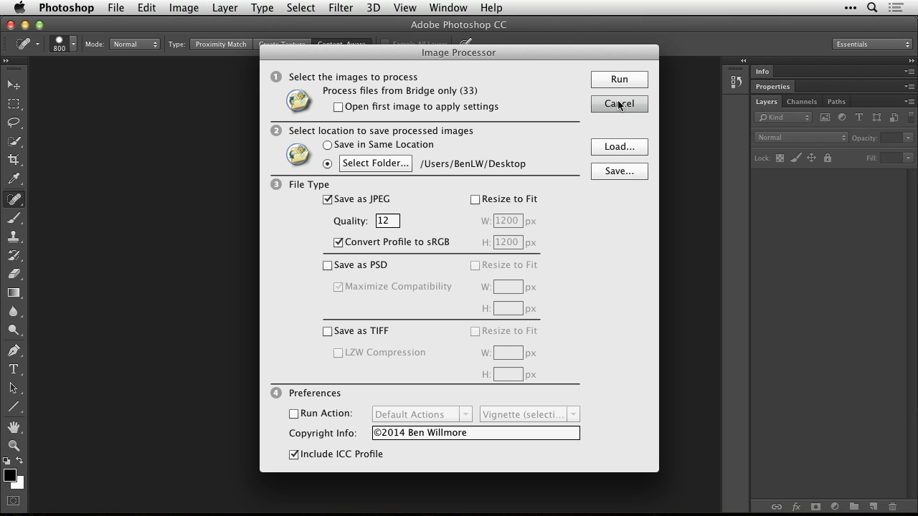
click(619, 103)
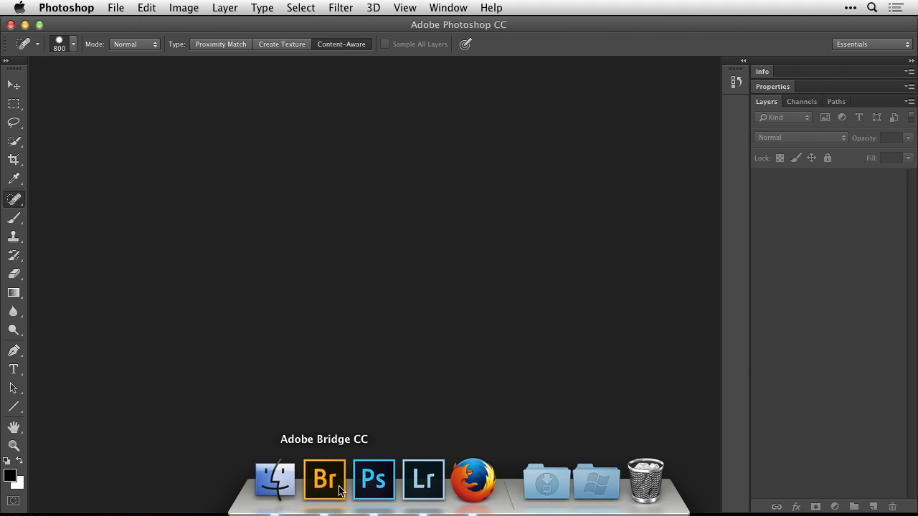
- Switch to Bridge, inspect the Fullsized JPEG folder's JPEGs, and browse the timelapse frames
click(324, 479)
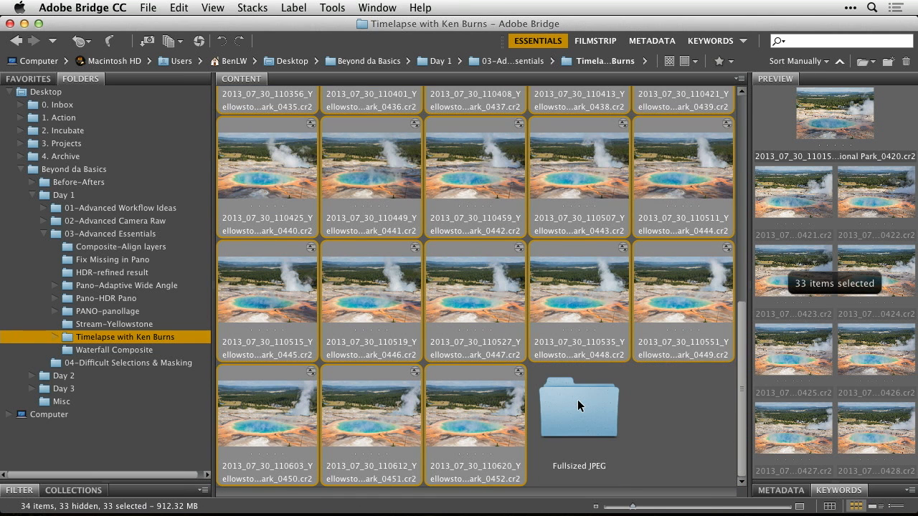
click(579, 408)
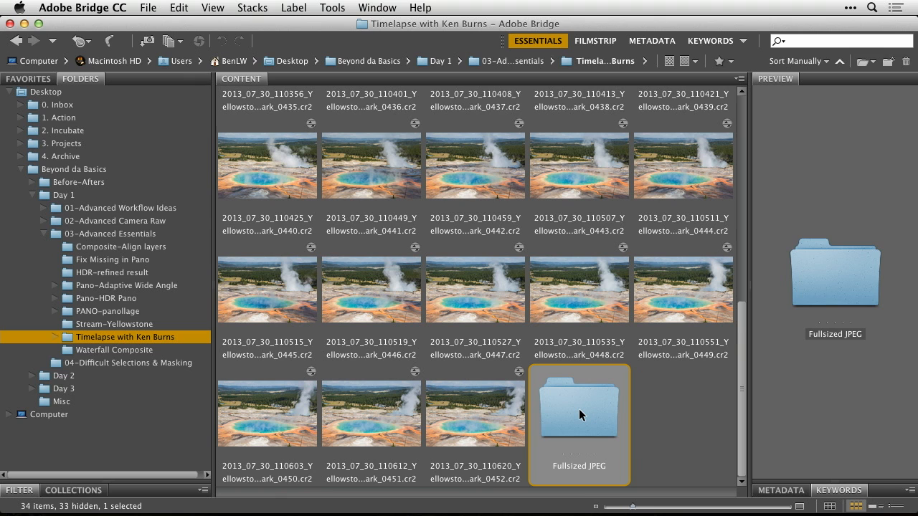
double_click(579, 409)
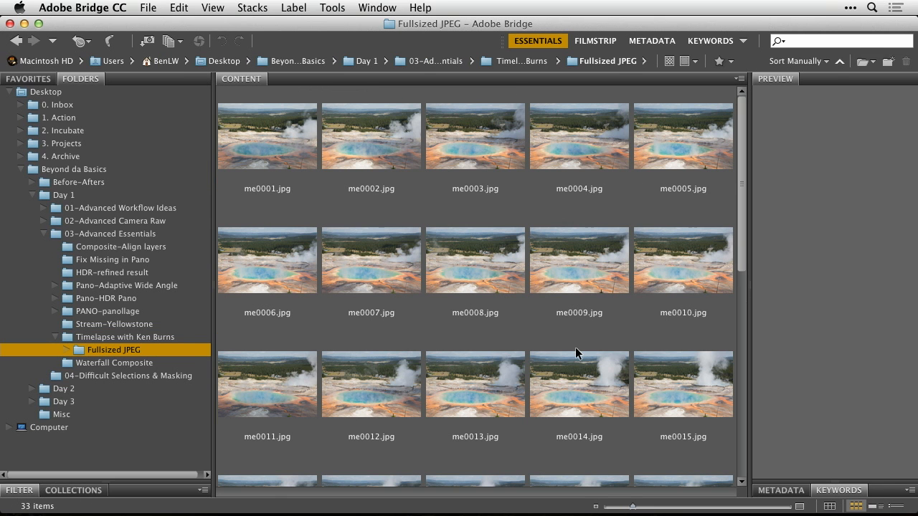
mouse_move(523, 323)
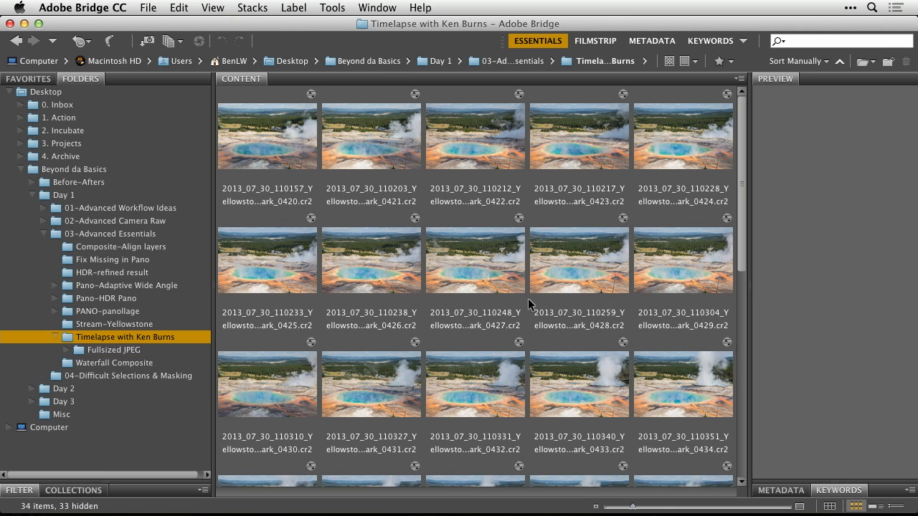
scroll(down, 3)
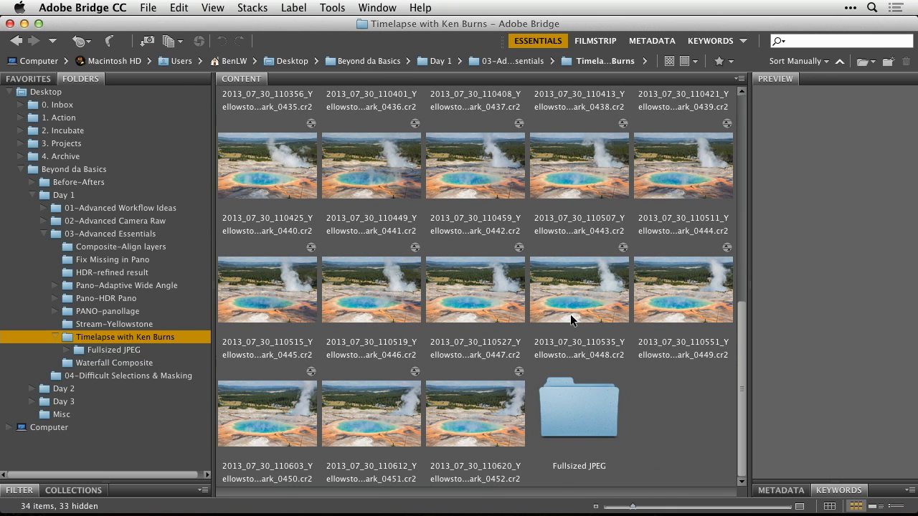
mouse_move(388, 436)
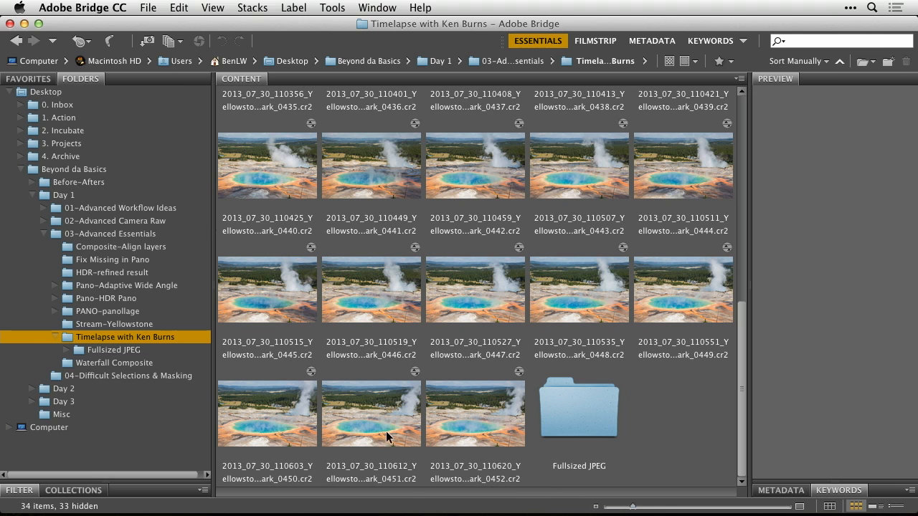
mouse_move(447, 436)
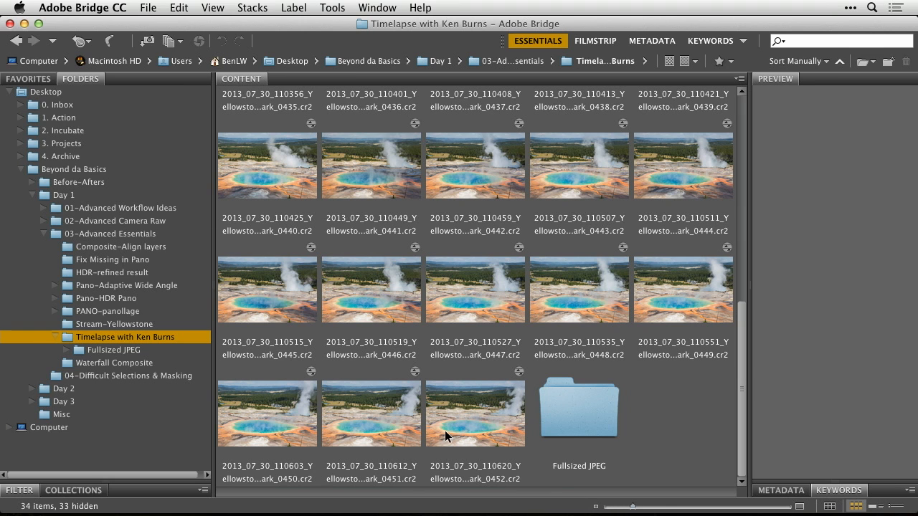
mouse_move(709, 366)
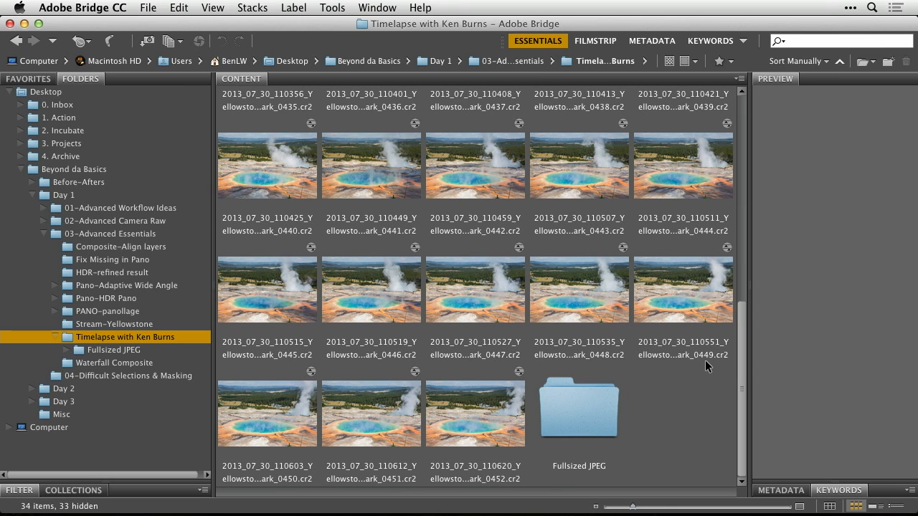
mouse_move(363, 357)
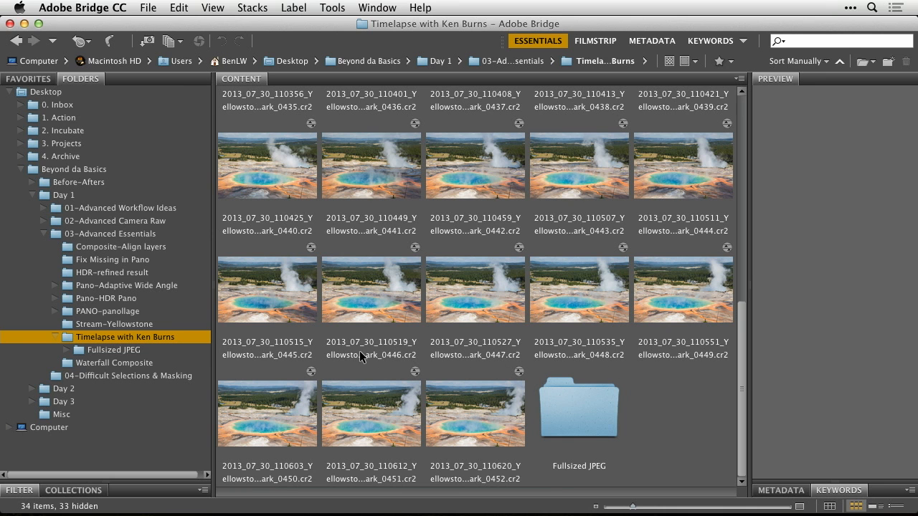
mouse_move(516, 249)
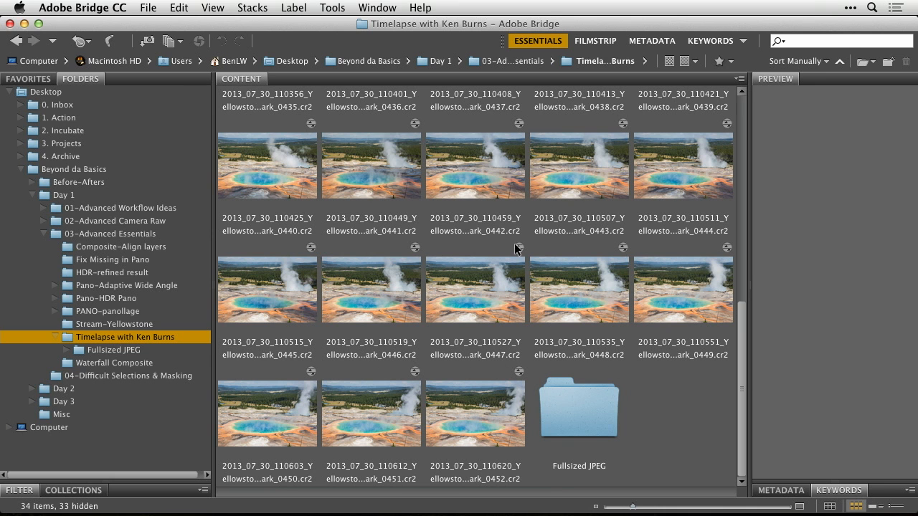
scroll(up, 3)
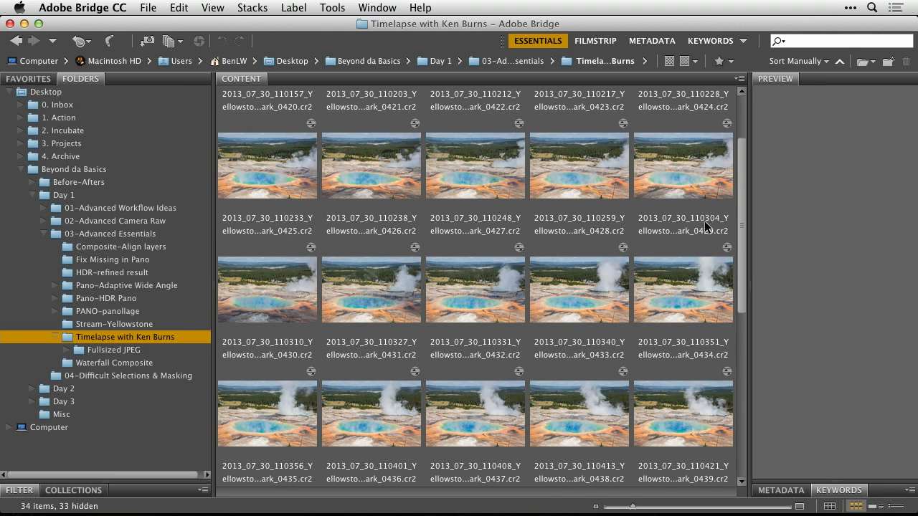
mouse_move(542, 415)
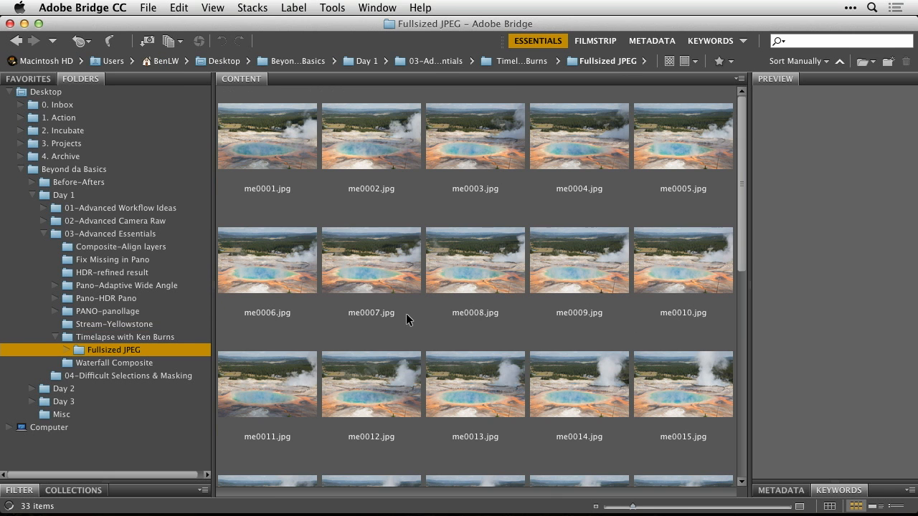
mouse_move(482, 253)
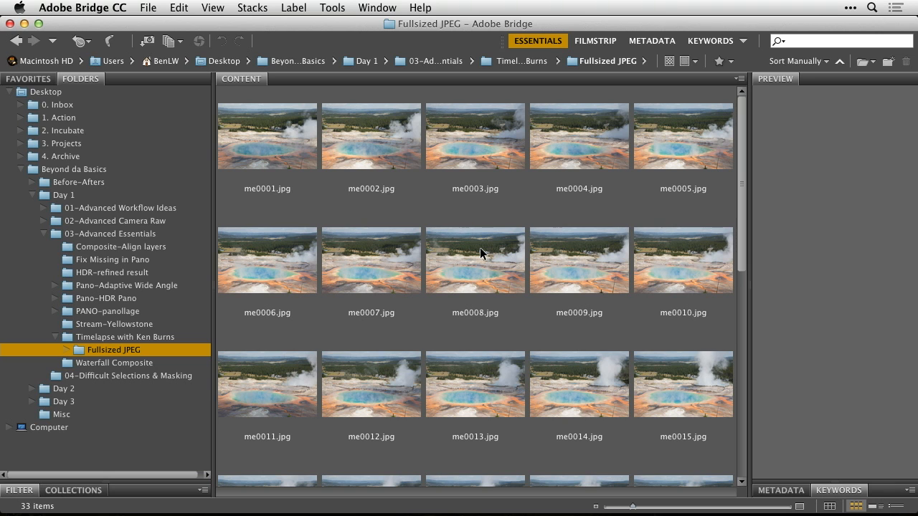
mouse_move(329, 26)
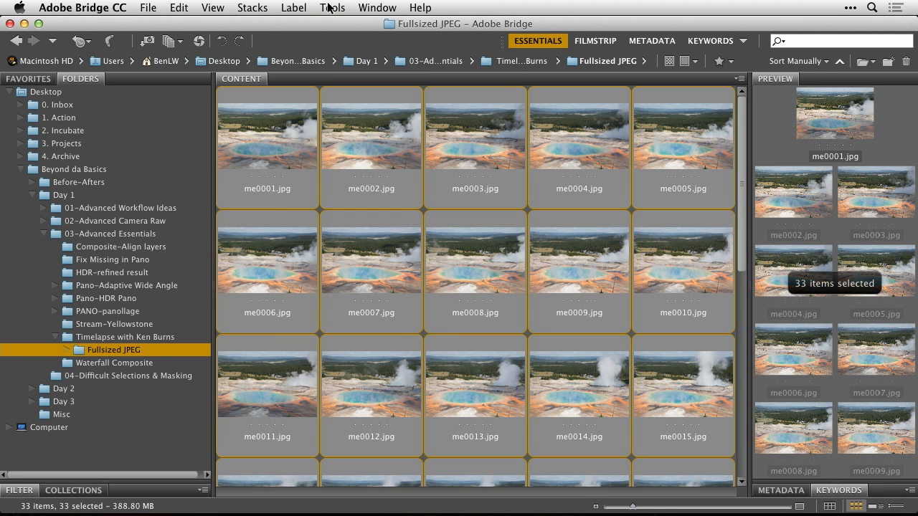
- Open the Tools menu to reach Batch Rename for the selected JPEGs
click(332, 8)
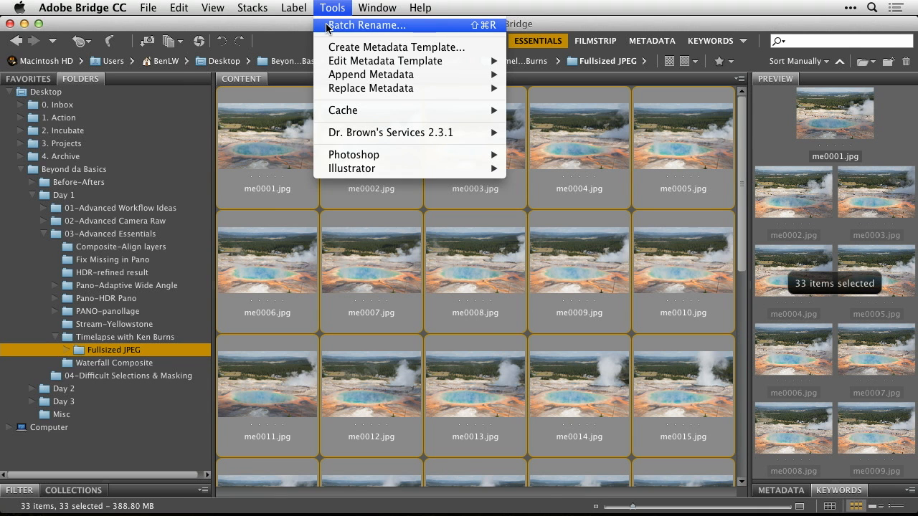
- Batch rename the JPEGs as 'Timelapsemeplease' plus a two-digit sequence starting at 1
click(366, 25)
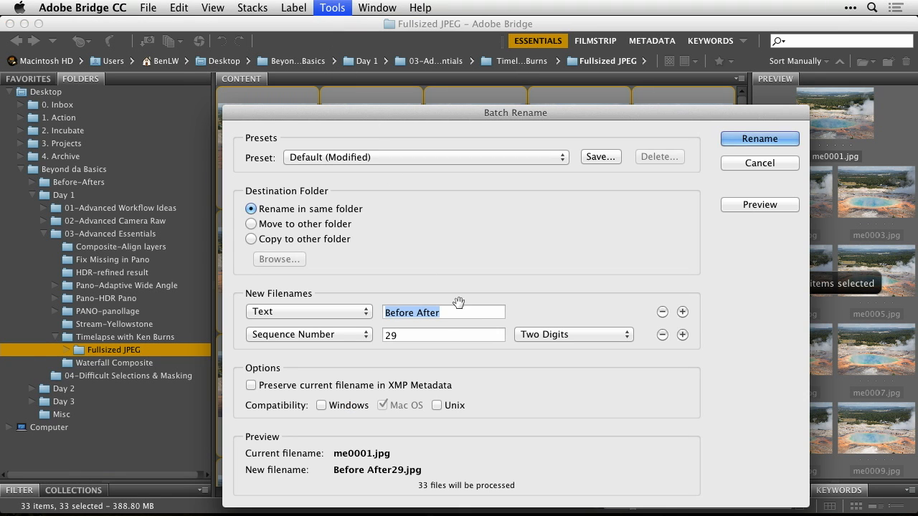
text(T)
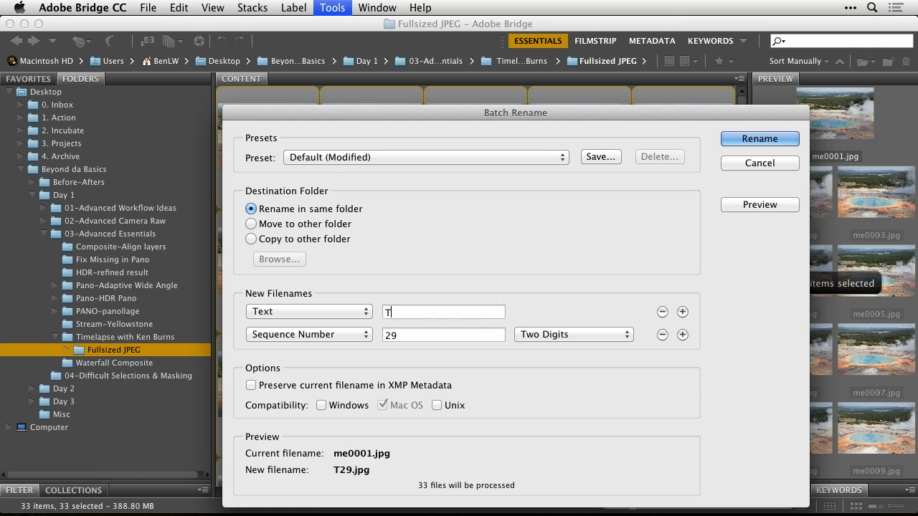
text(imelaps)
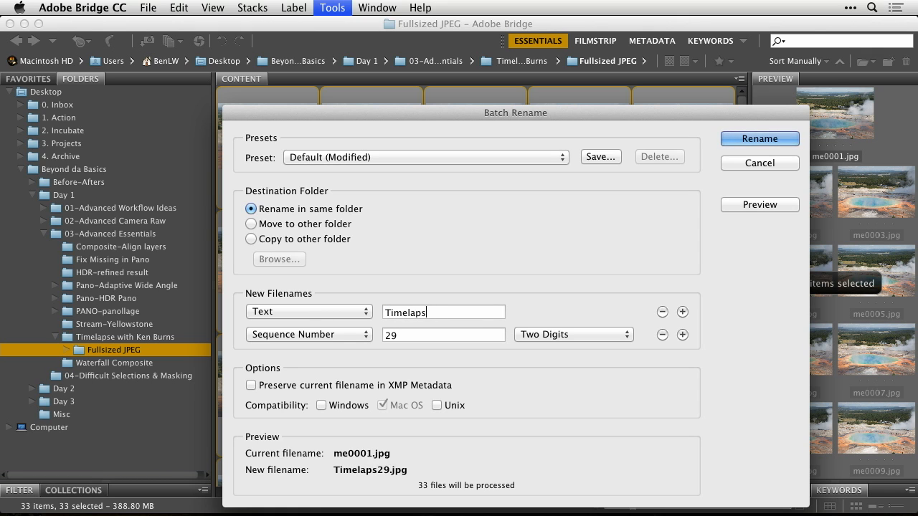
text(emeplease)
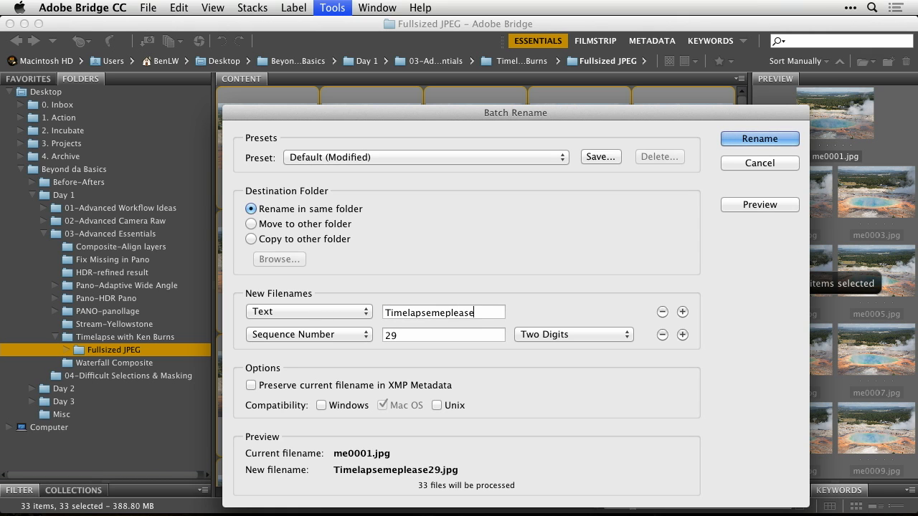
click(442, 335)
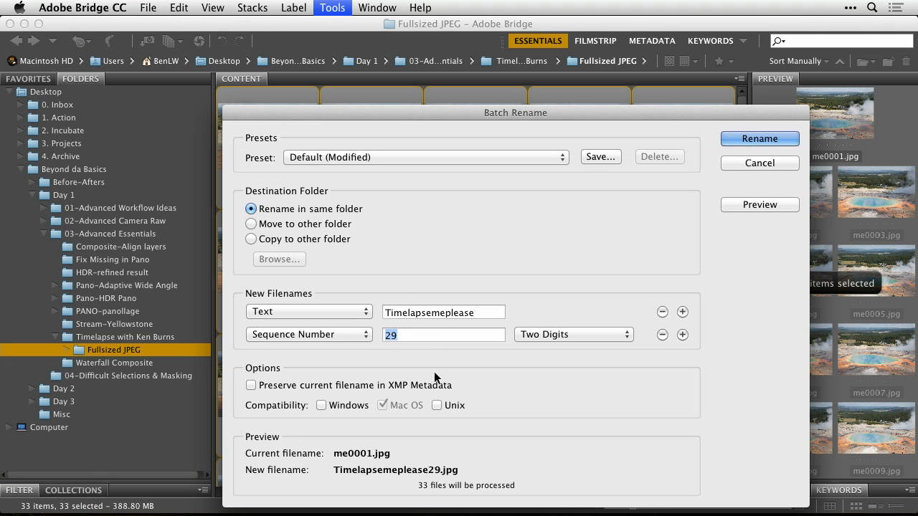
text(1)
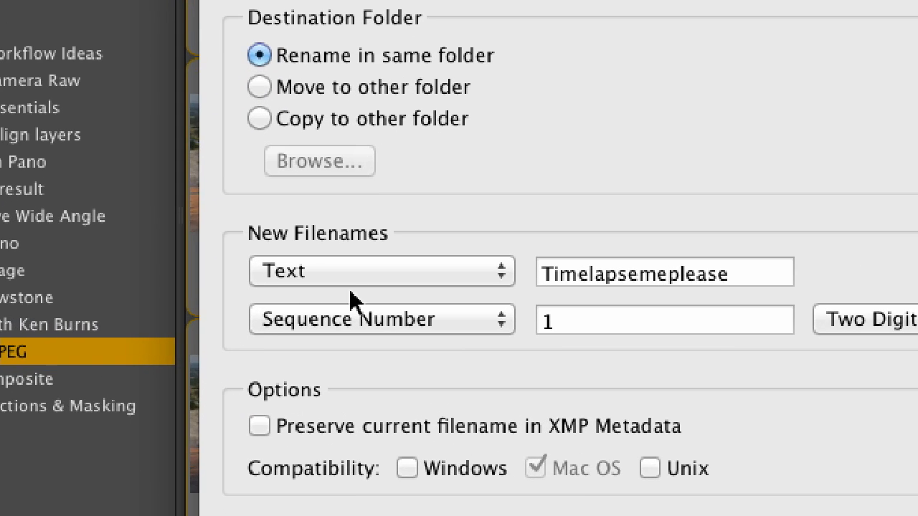
mouse_move(370, 338)
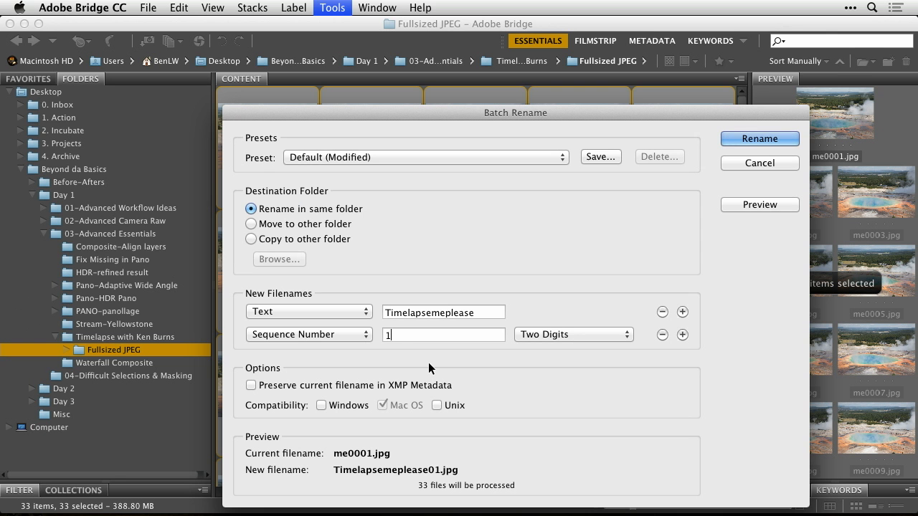
mouse_move(531, 395)
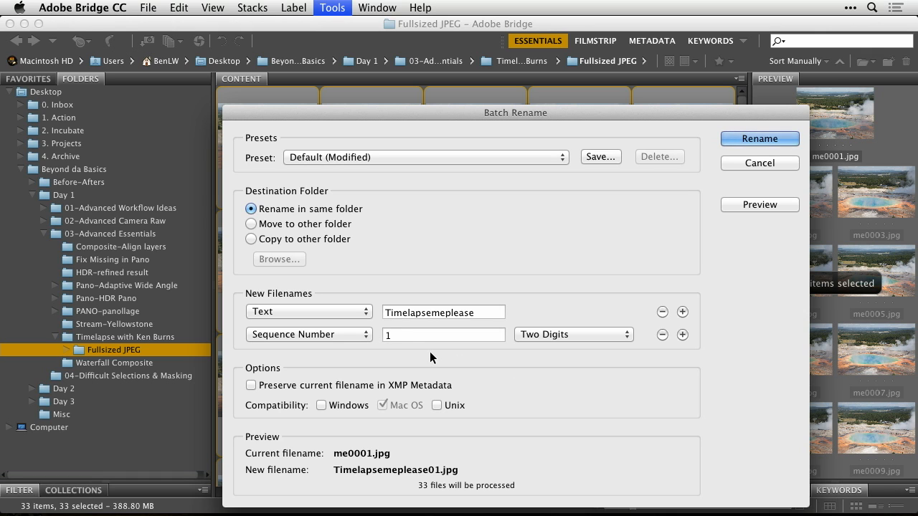
mouse_move(739, 221)
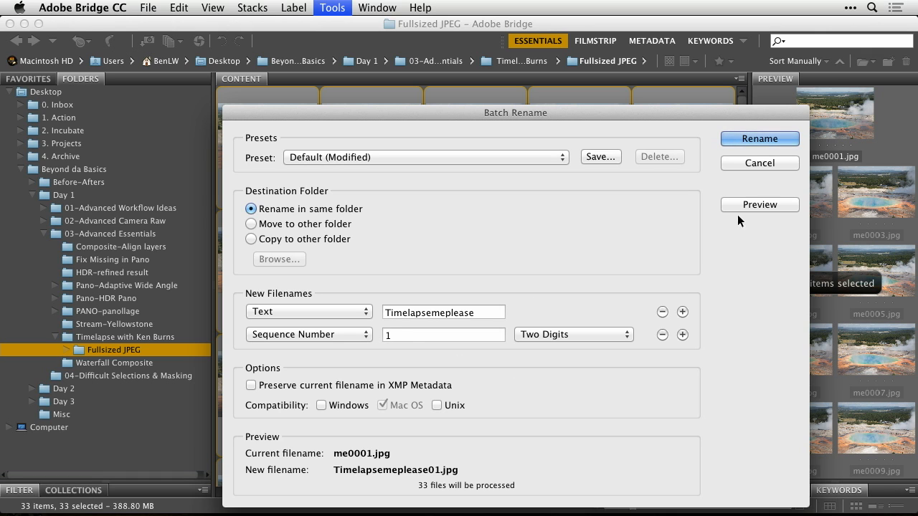
click(758, 138)
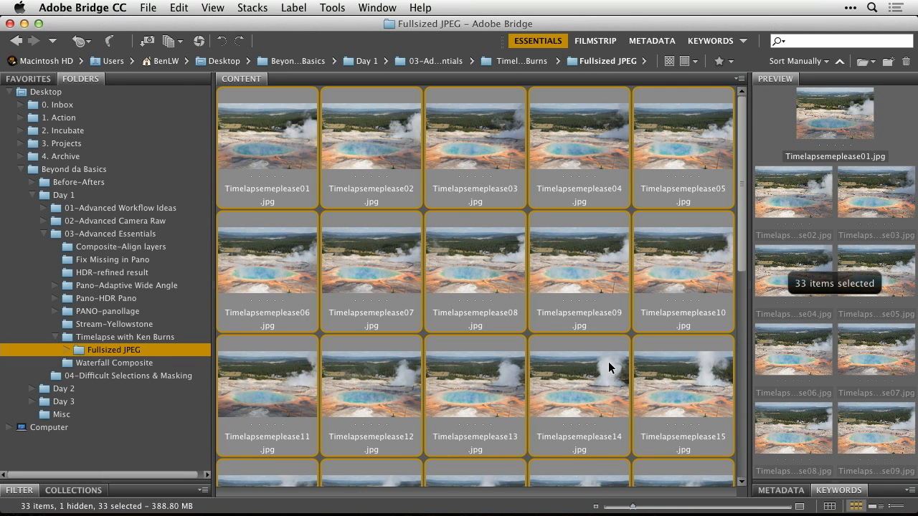
- Put the Fullsized JPEG folder on the Desktop and open Photoshop's File > Open dialog
scroll(down, 3)
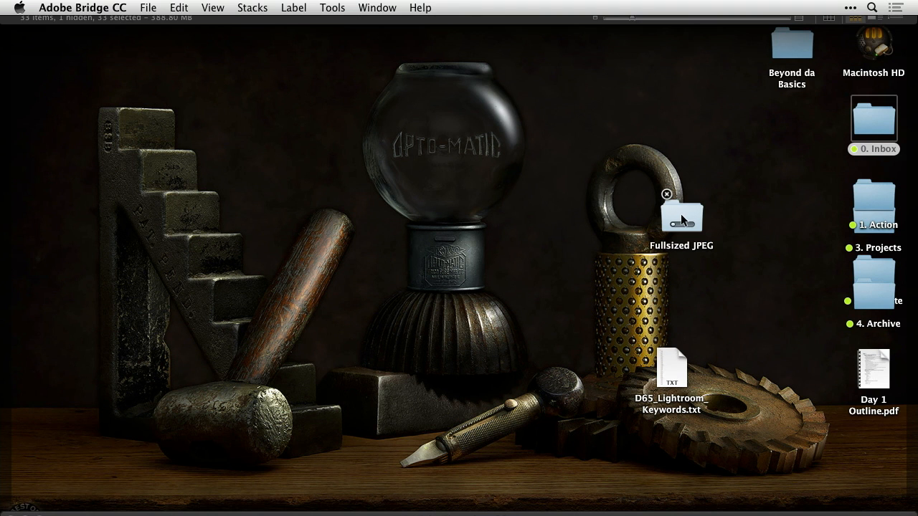
double_click(682, 216)
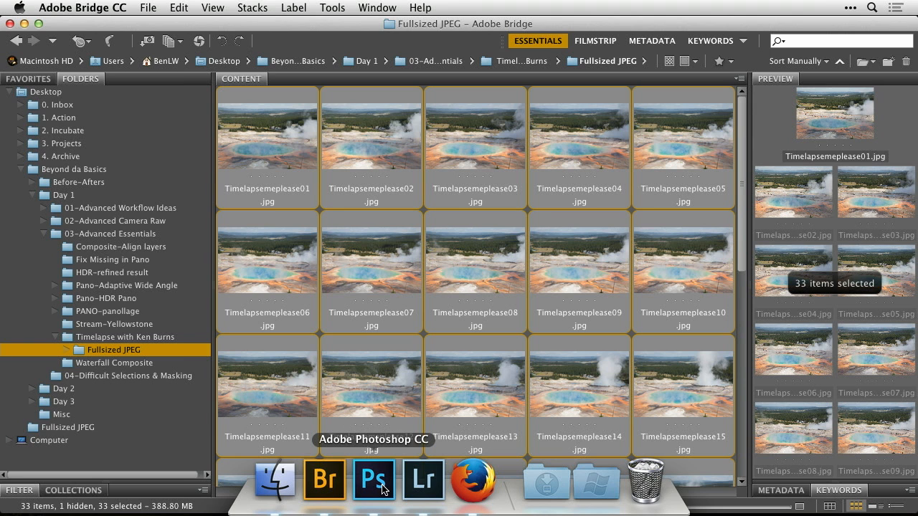
click(373, 479)
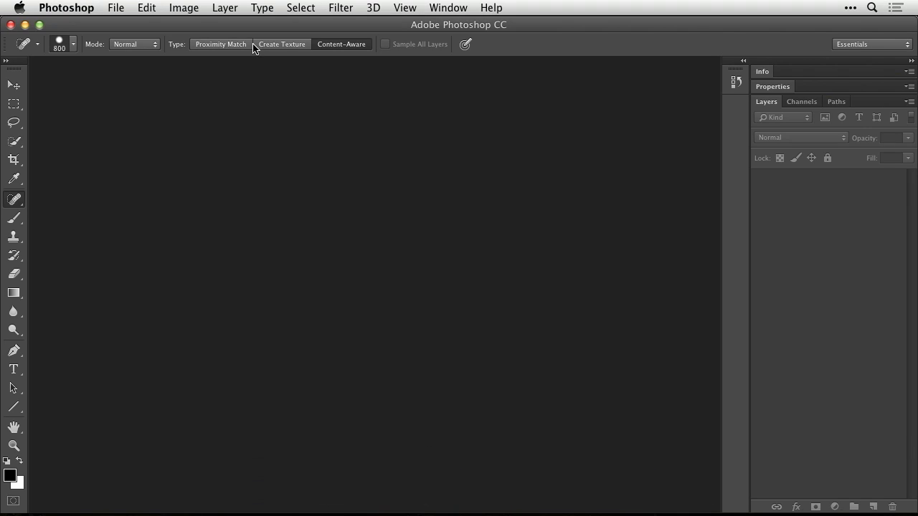
click(115, 8)
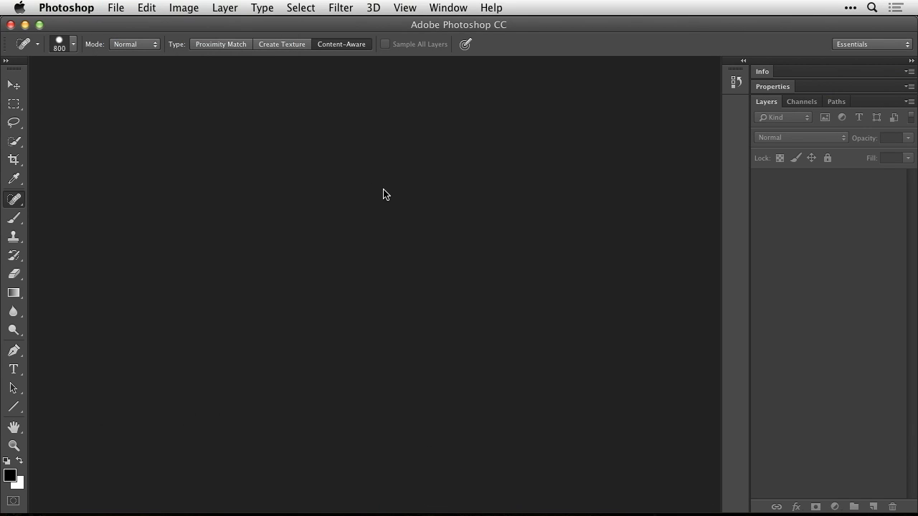
click(114, 8)
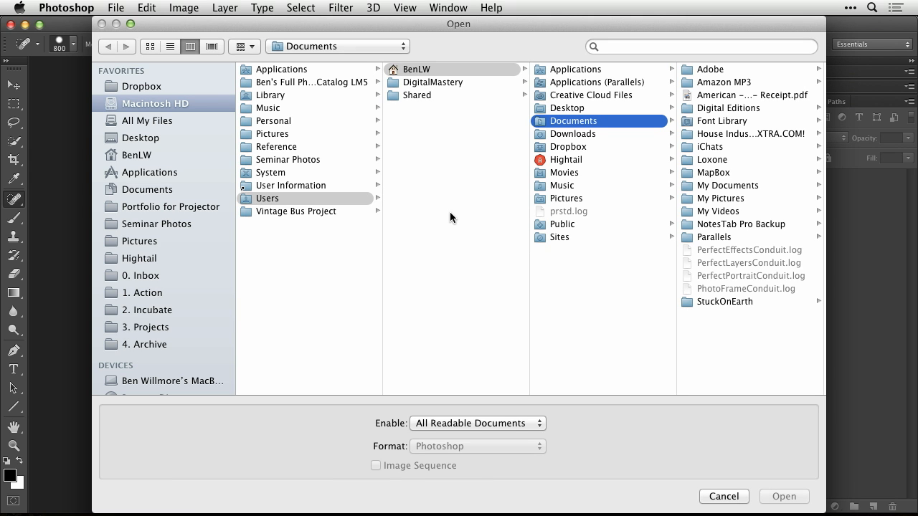
- Choose Timelapsemeplease01.jpg from Desktop > Fullsized JPEG with Image Sequence enabled
click(142, 138)
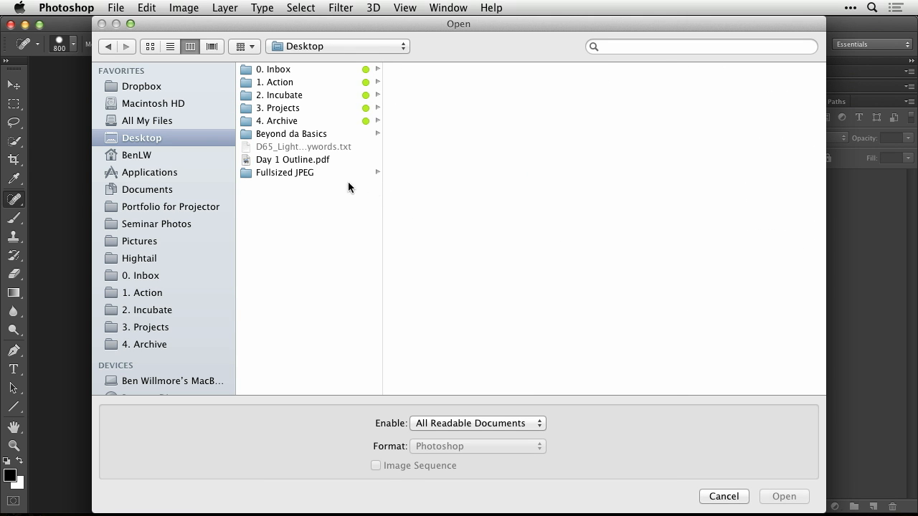
click(284, 172)
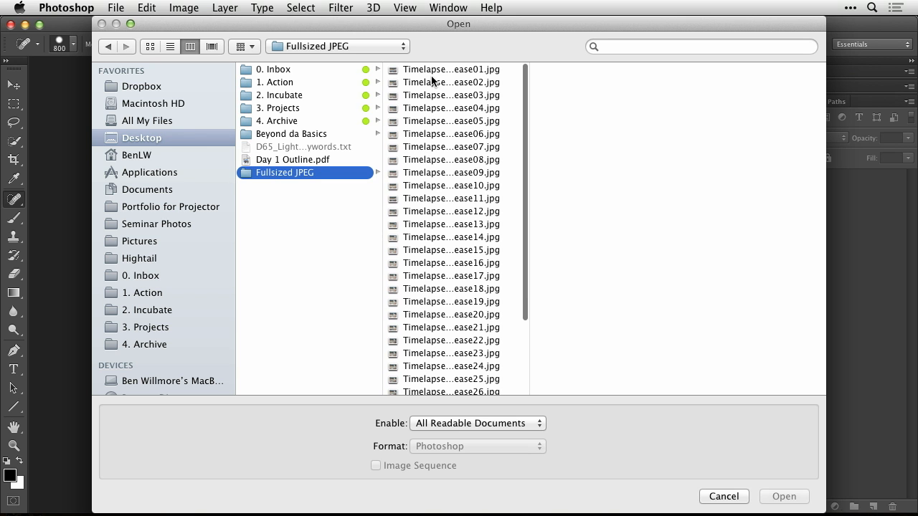
click(450, 68)
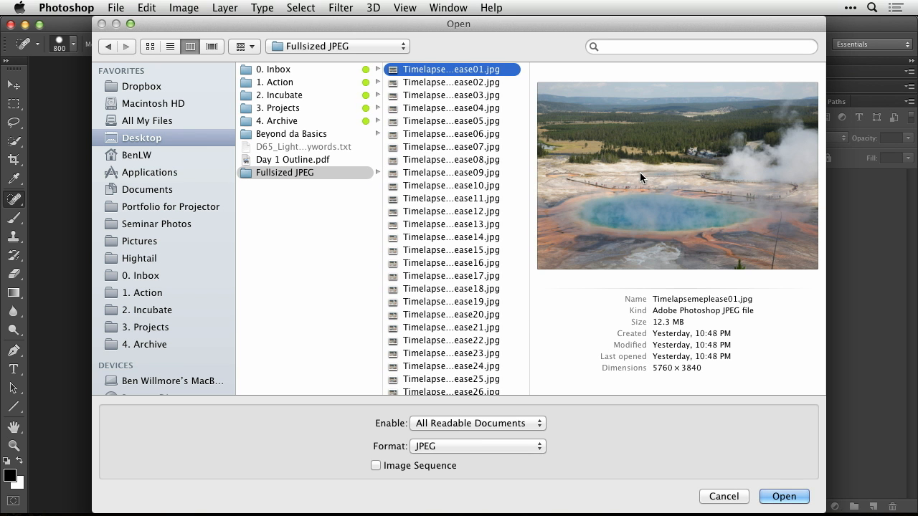
mouse_move(665, 331)
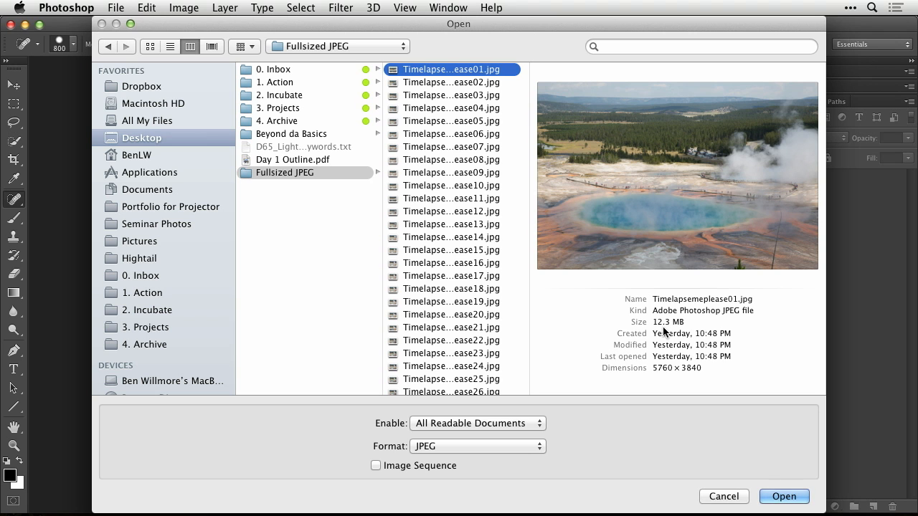
mouse_move(434, 496)
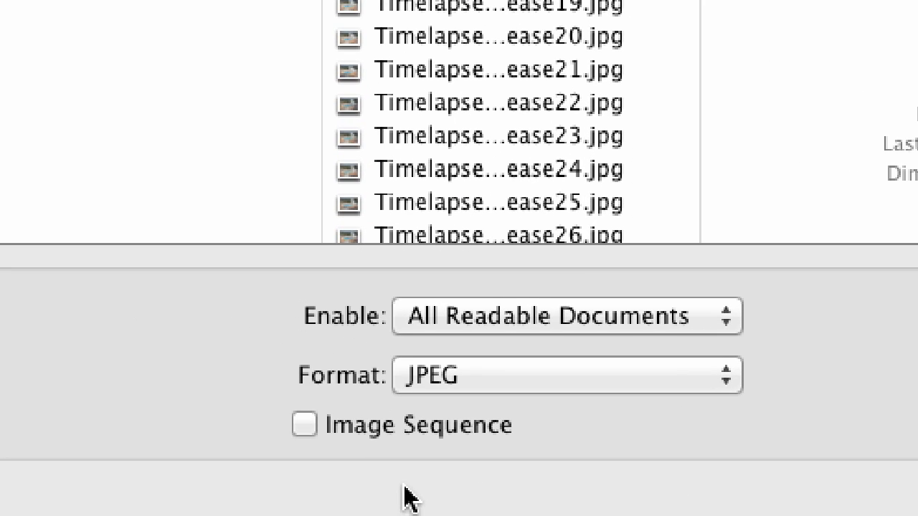
mouse_move(463, 463)
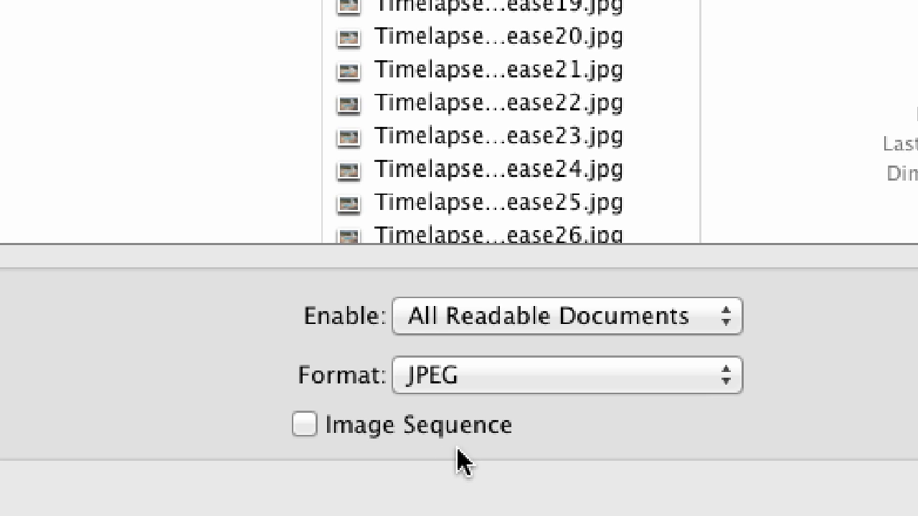
click(303, 424)
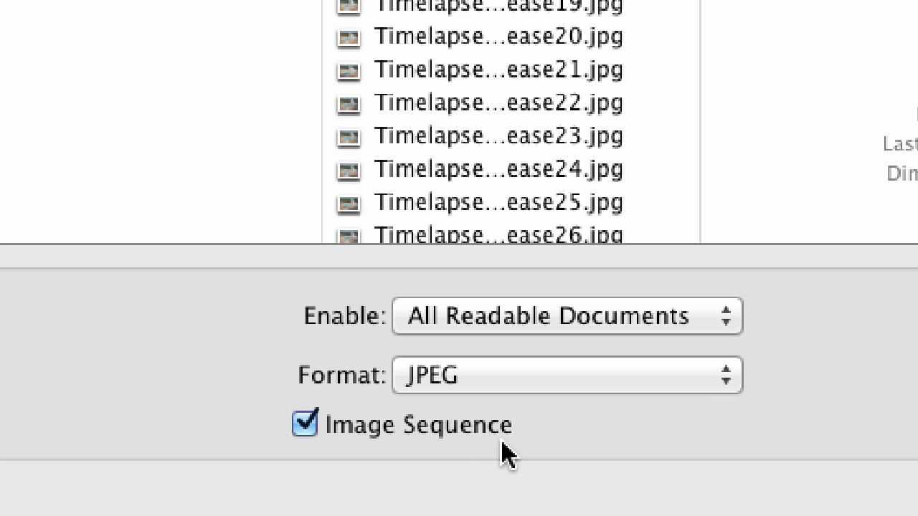